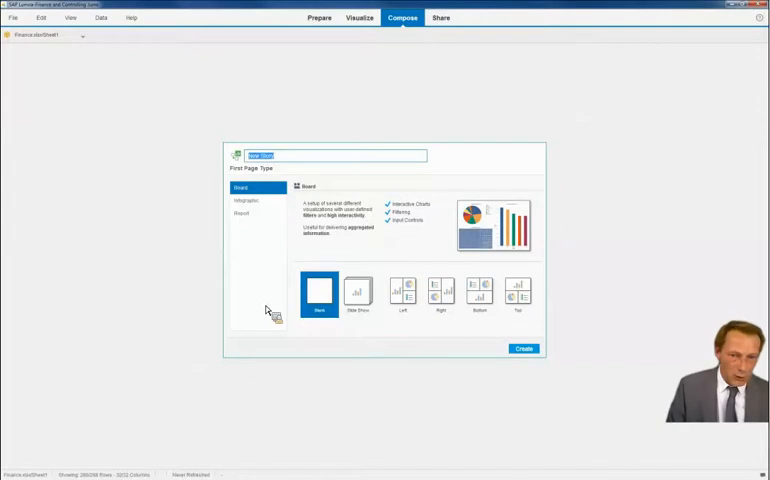
Create a Board-type story named 'Story example'.
type("s")
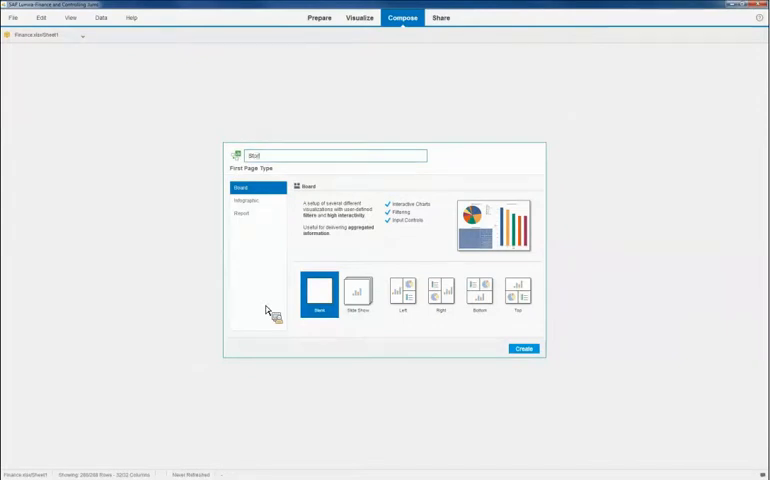
type("Story")
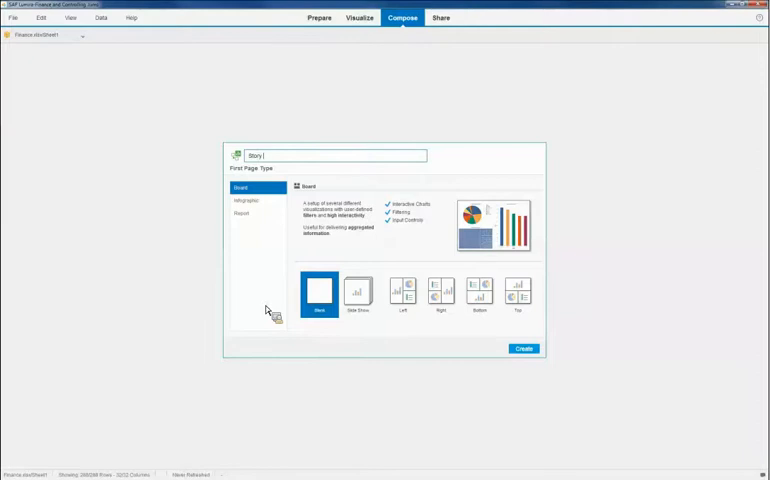
type("example")
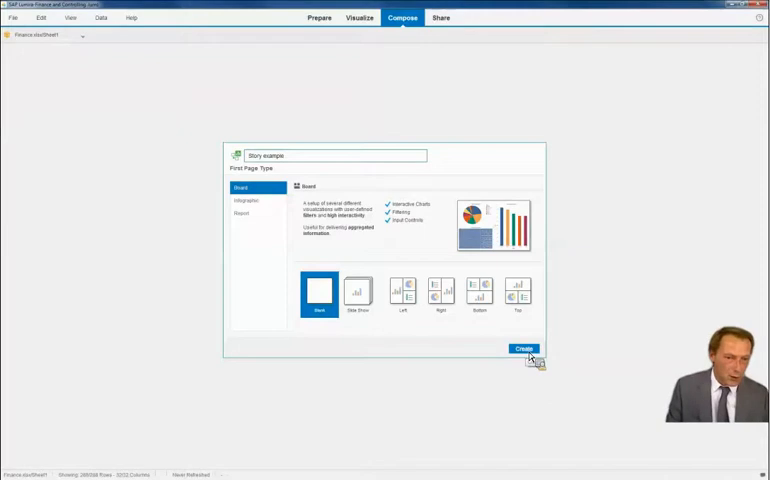
left_click(524, 348)
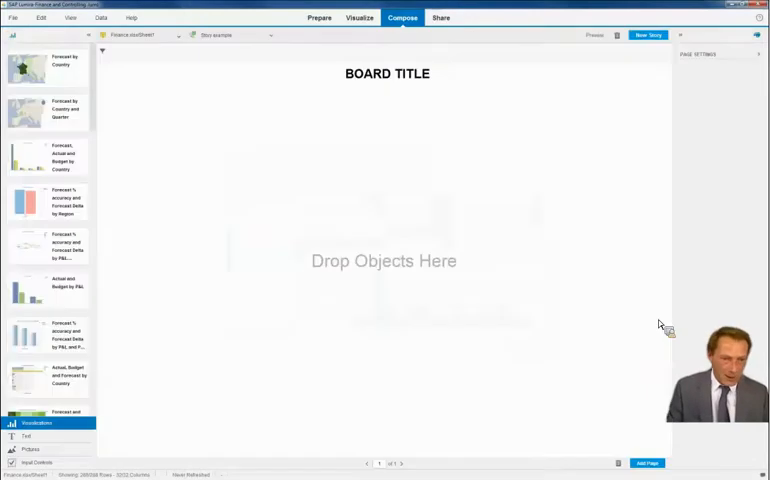
Replace the placeholder board title with 'message on forecast'.
scroll("down", 3)
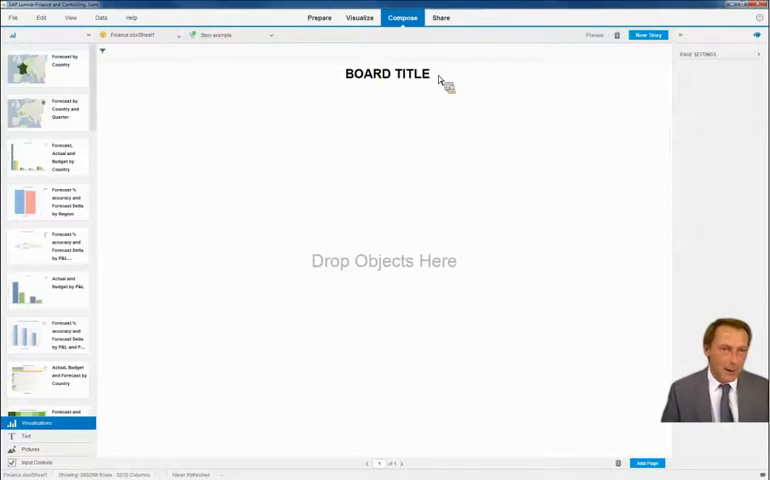
left_click(388, 74)
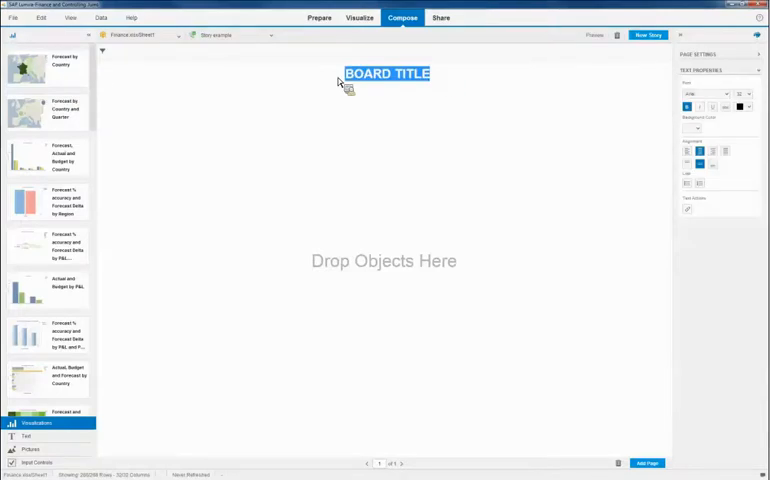
type("message on forecast")
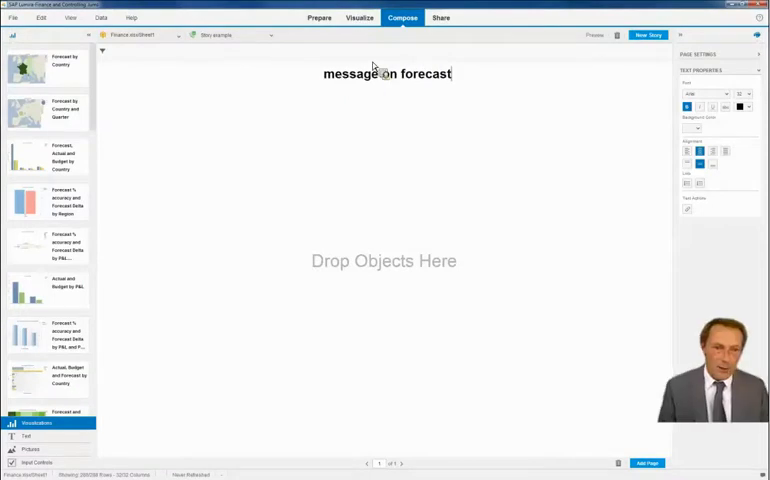
mouse_move(476, 266)
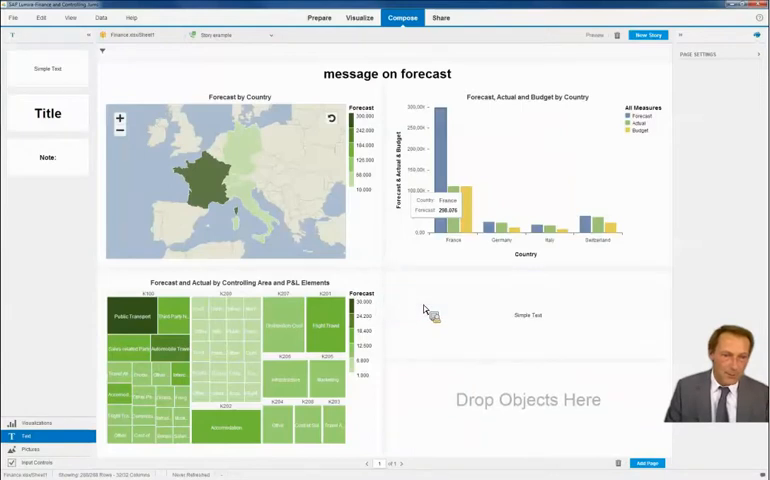
Add a Simple Text comment beside the treemap starting 'conclusions are' for the manager.
left_click(528, 316)
type("Dear manager, my ")
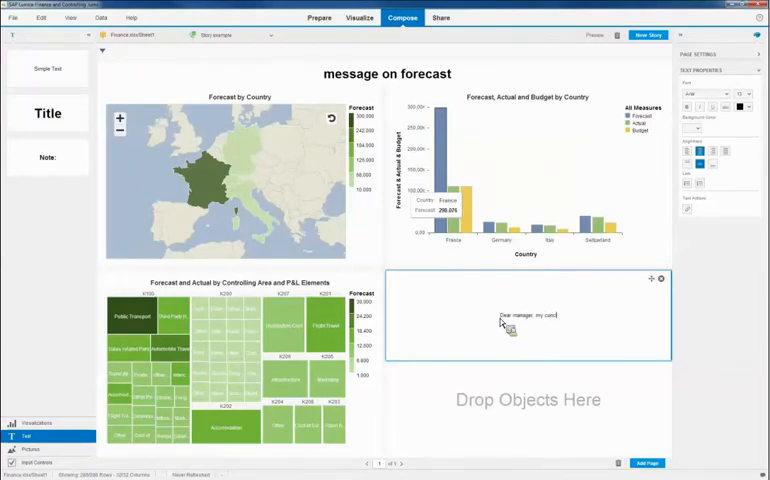
type("conclusions are")
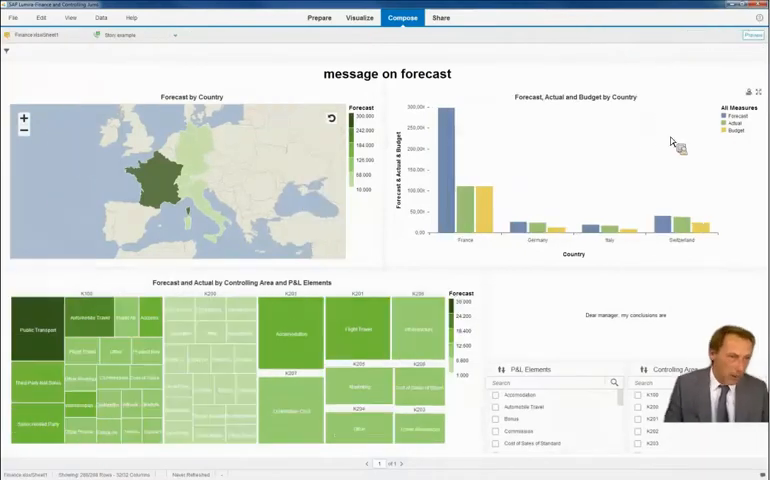
mouse_move(668, 144)
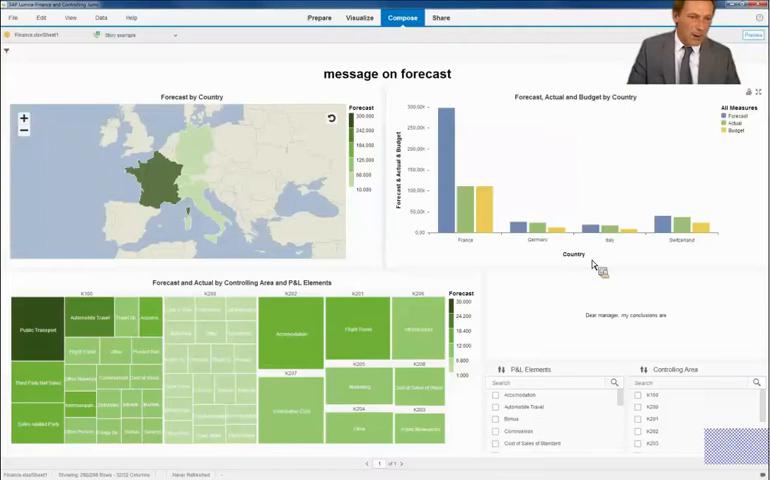
mouse_move(518, 390)
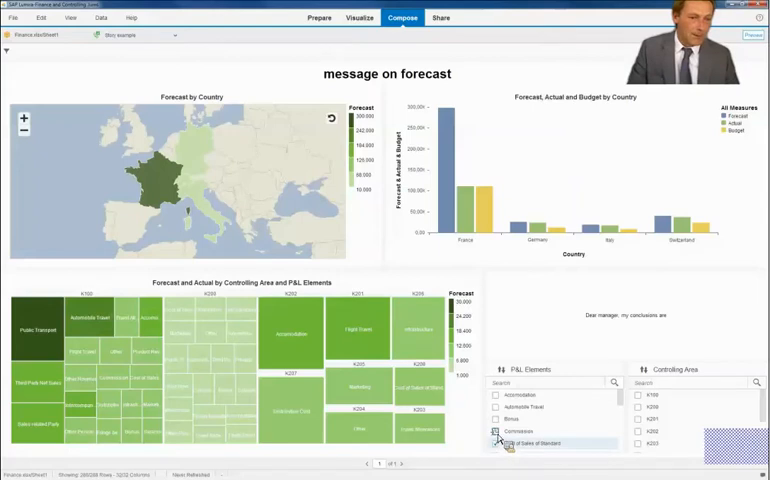
Tick Cost of Sales at Standard in the P&L Elements input control.
left_click(498, 444)
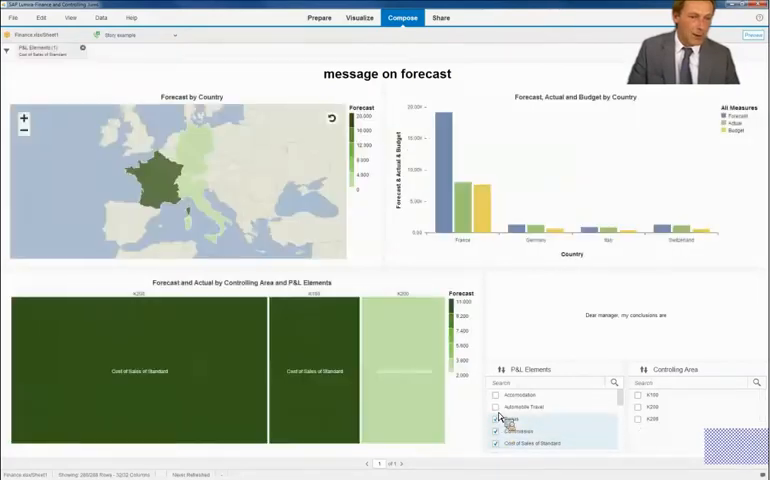
Tick more P&L Elements, then pick one Controlling Area to narrow the bar chart.
left_click(496, 420)
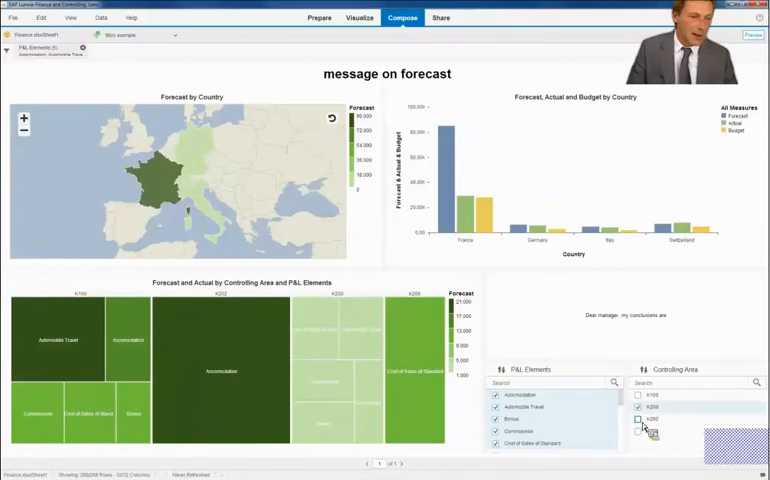
left_click(640, 420)
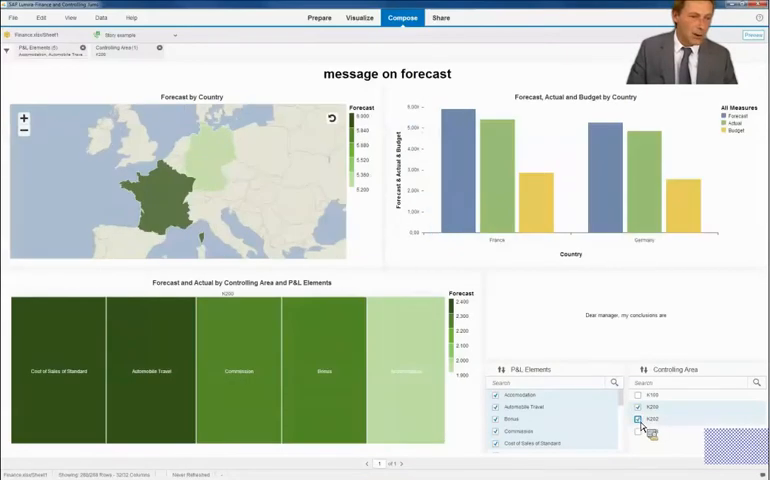